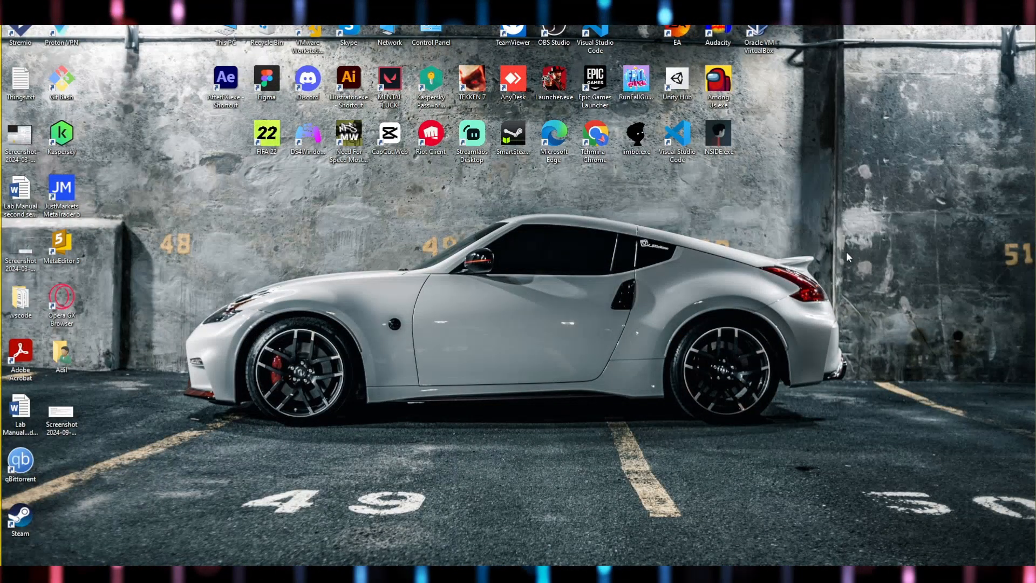
{"action": "mouse_move", "coordinate": [835, 251]}
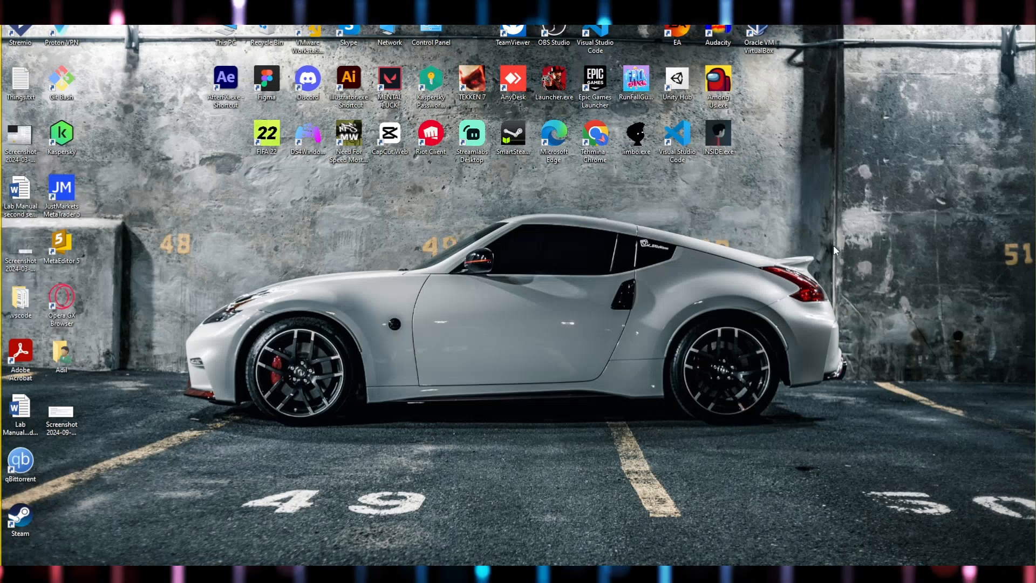
{"action": "mouse_move", "coordinate": [853, 258]}
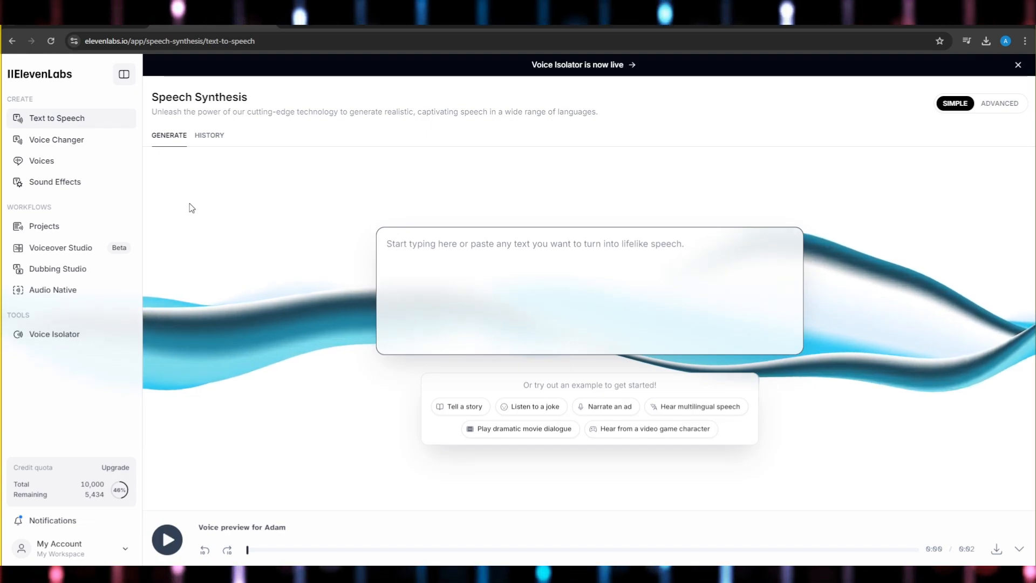
{"action": "mouse_move", "coordinate": [153, 163]}
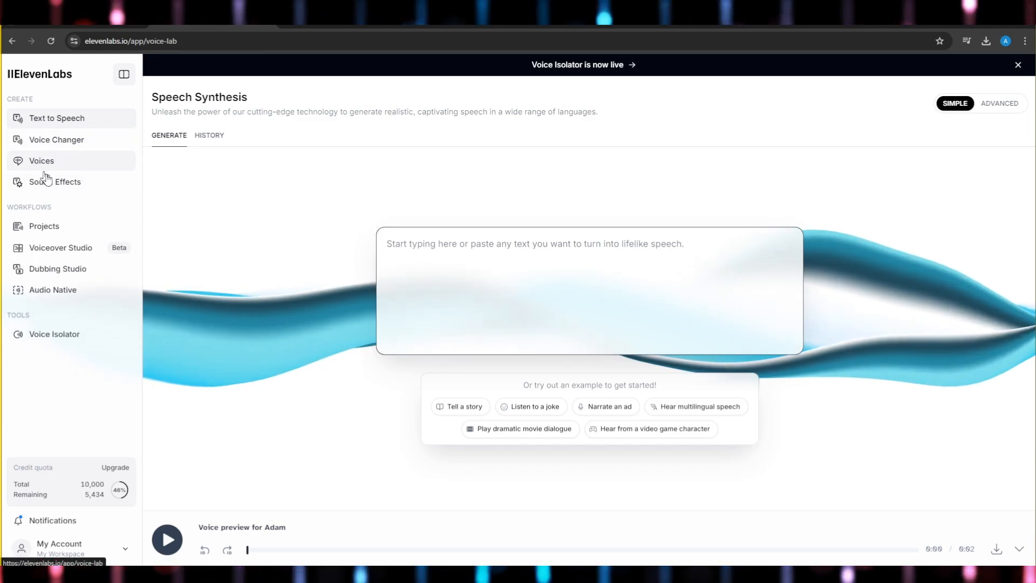
Filter My voices to default voices and view, then close, Adam (Legacy)'s details
{"action": "left_click", "coordinate": [41, 161]}
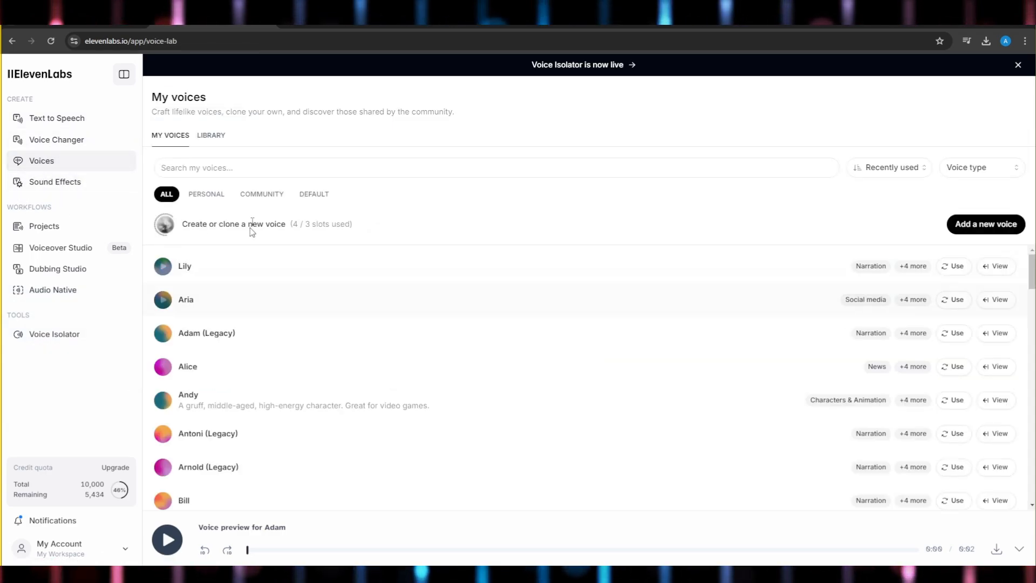
{"action": "left_click", "coordinate": [313, 194]}
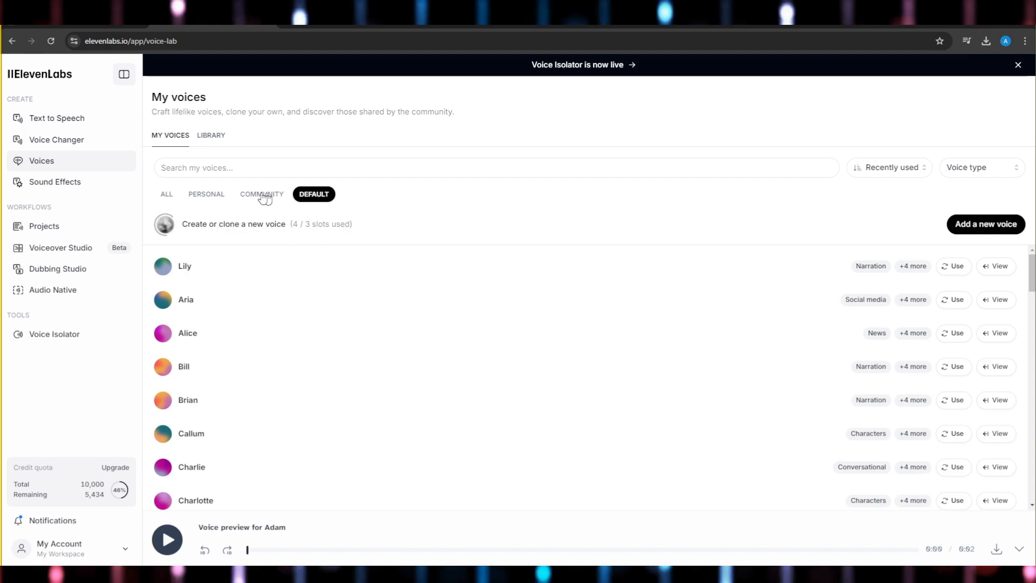
{"action": "mouse_move", "coordinate": [264, 324]}
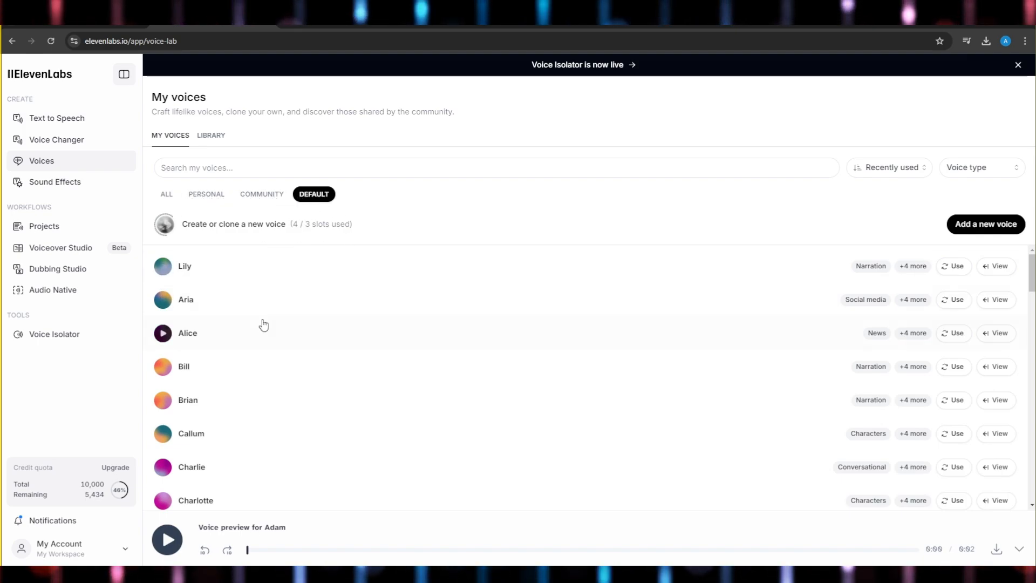
{"action": "scroll", "scroll_direction": "down", "scroll_amount": 3}
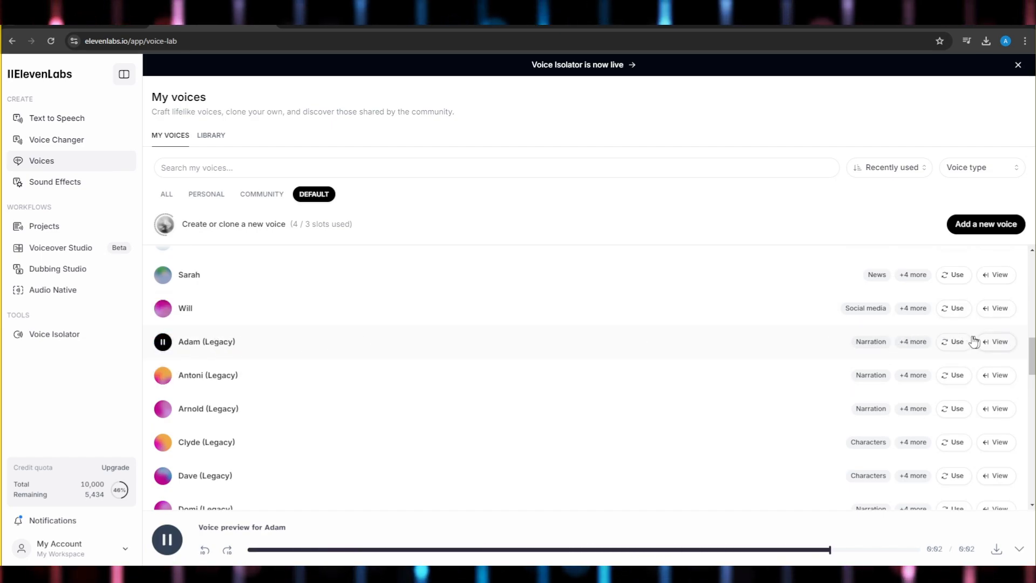
{"action": "left_click", "coordinate": [997, 341]}
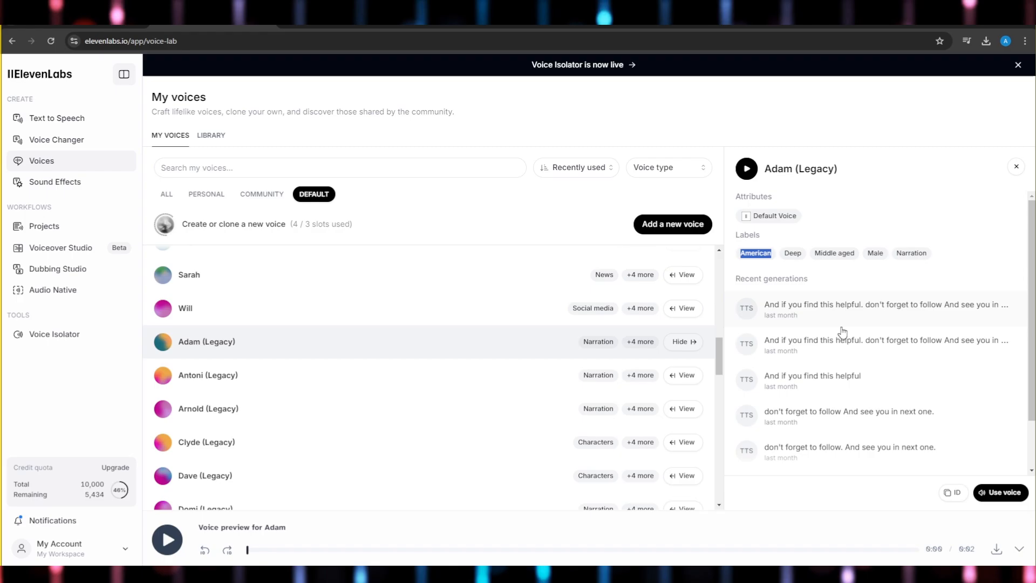
{"action": "left_click", "coordinate": [1016, 166]}
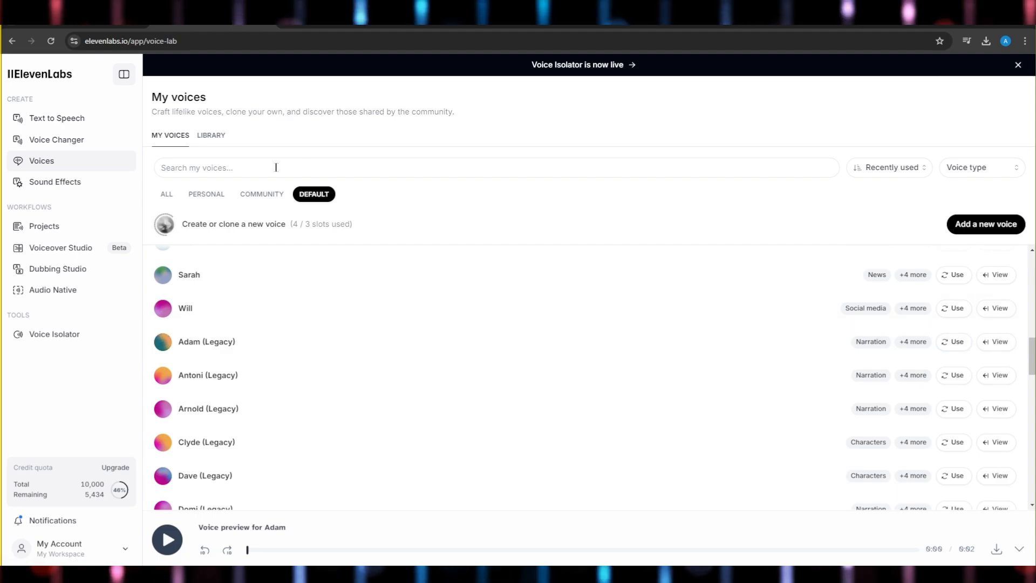
Search the voice library for "adam", then return to My voices showing all voices
{"action": "left_click", "coordinate": [212, 136]}
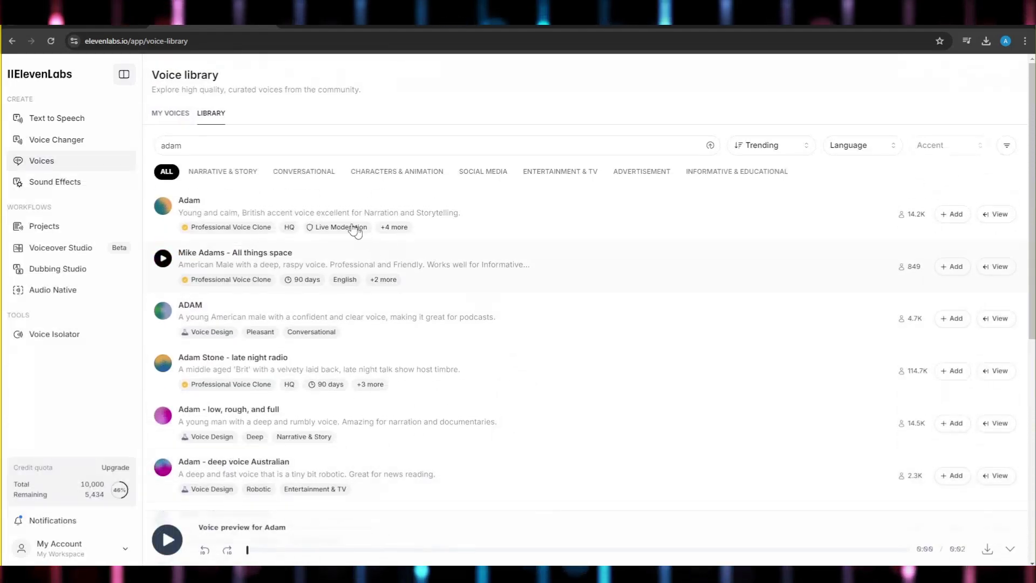
{"action": "mouse_move", "coordinate": [729, 174]}
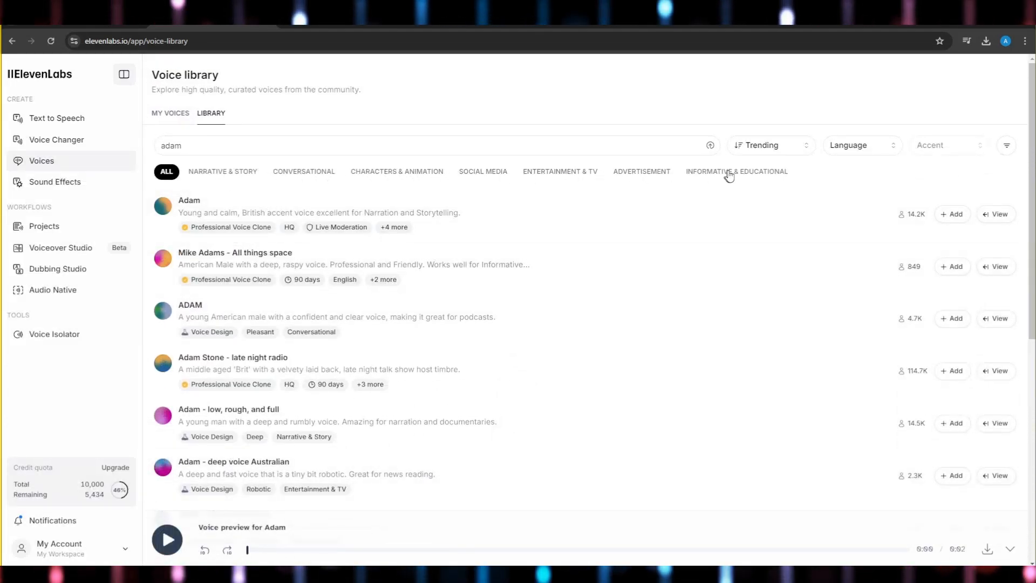
{"action": "mouse_move", "coordinate": [291, 178]}
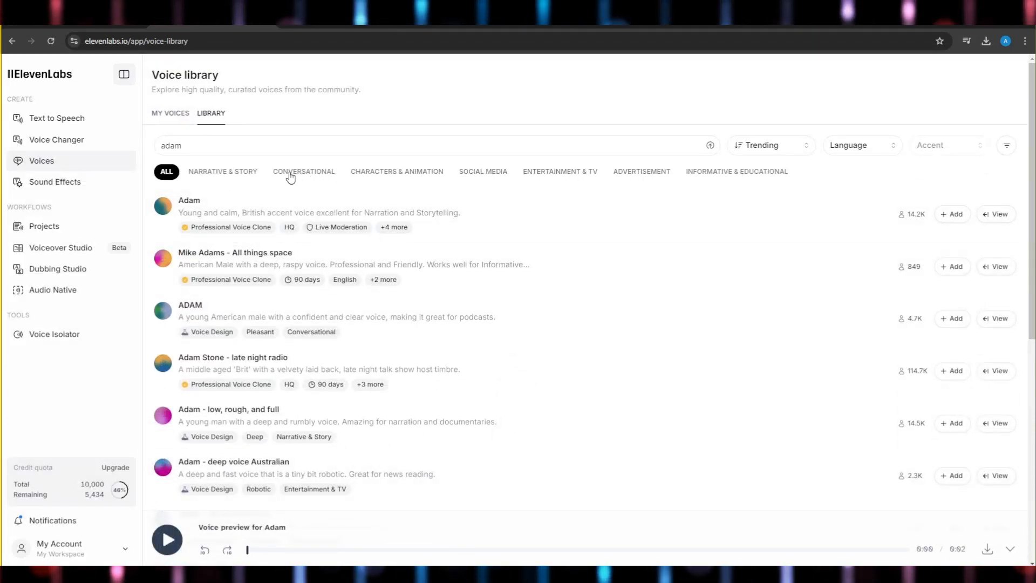
{"action": "left_click", "coordinate": [303, 172]}
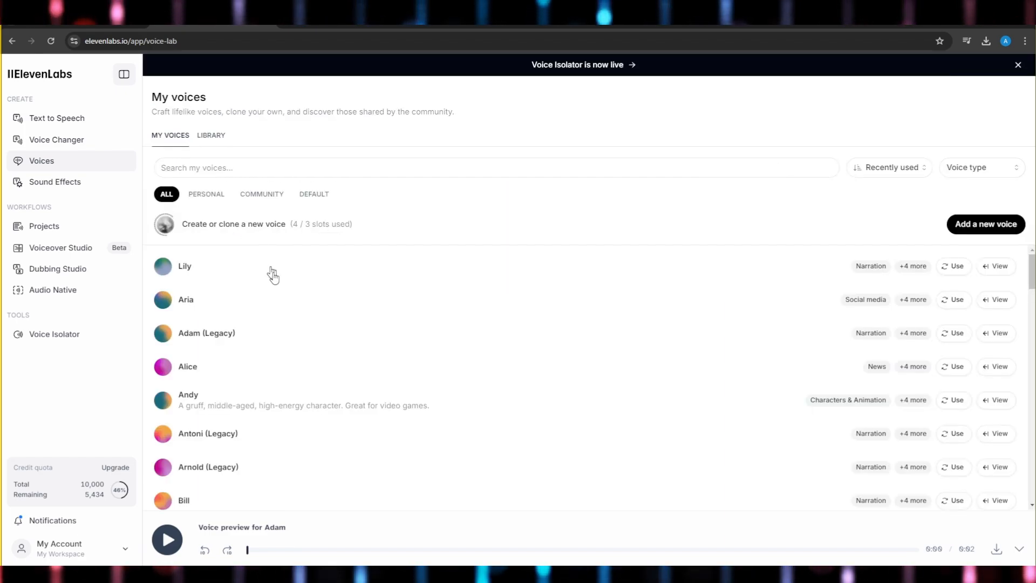
Generate speech for "hi i am adam" with the Adam (Legacy) voice in Text to Speech
{"action": "left_click", "coordinate": [56, 118]}
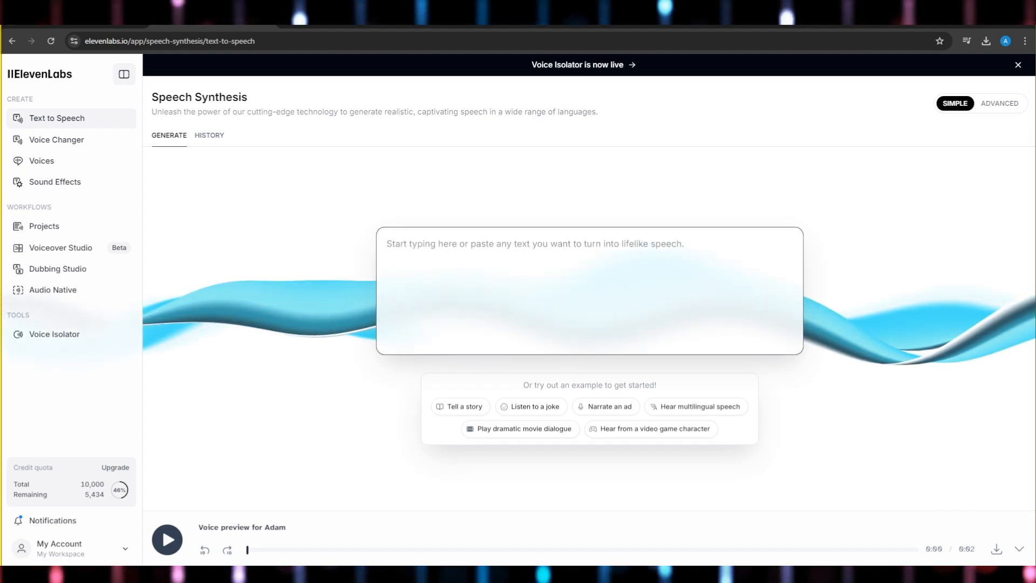
{"action": "type", "text": "hi i am adam"}
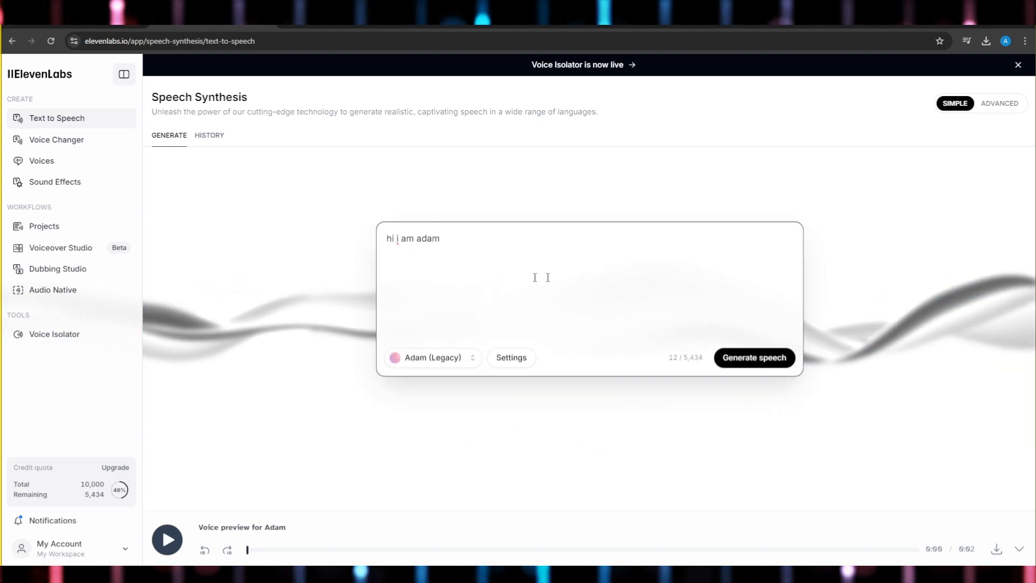
{"action": "left_click", "coordinate": [754, 358]}
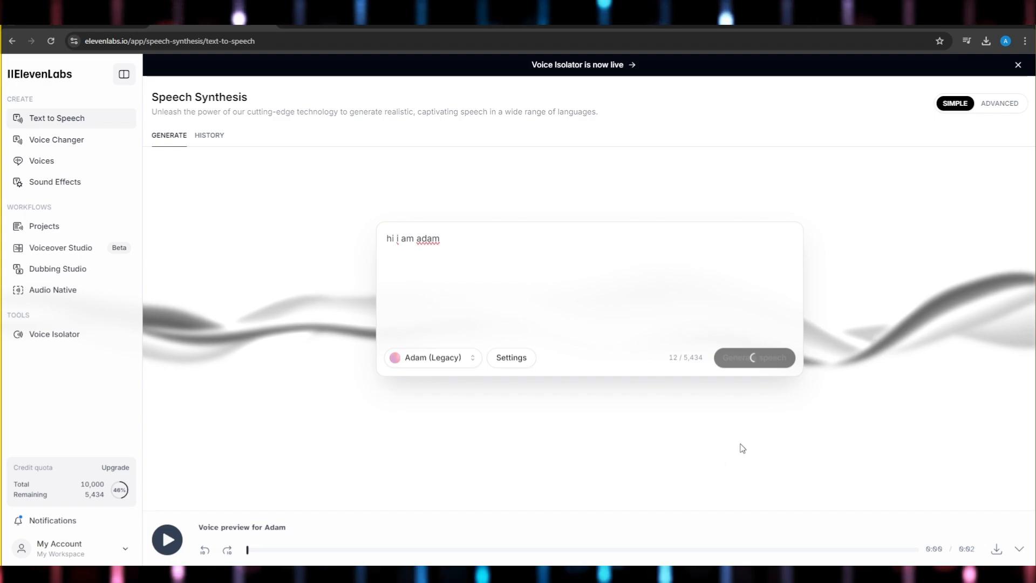
{"action": "left_click", "coordinate": [756, 357]}
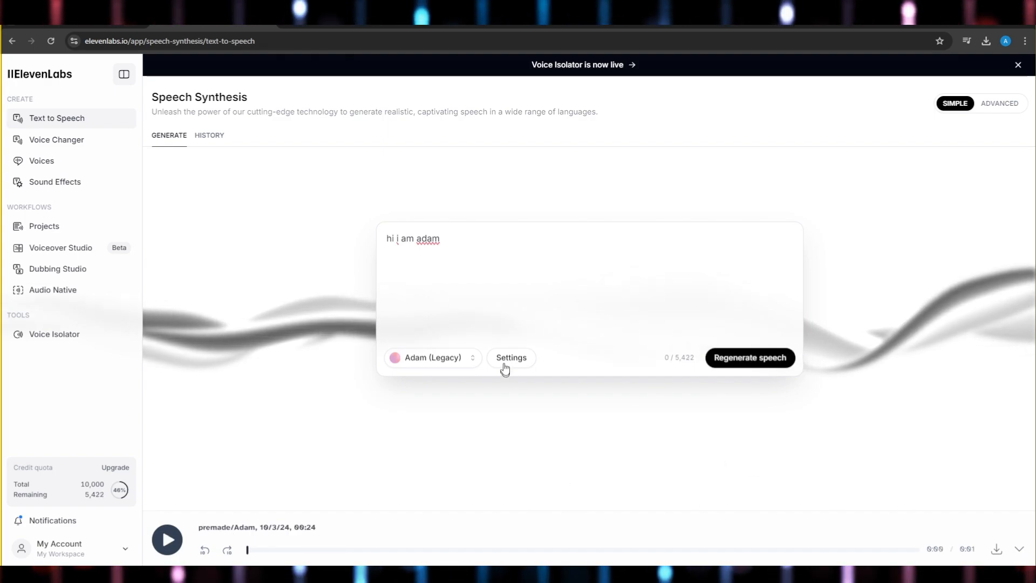
Review the voice settings, then download the generated Adam clip as an MP3
{"action": "left_click", "coordinate": [511, 358]}
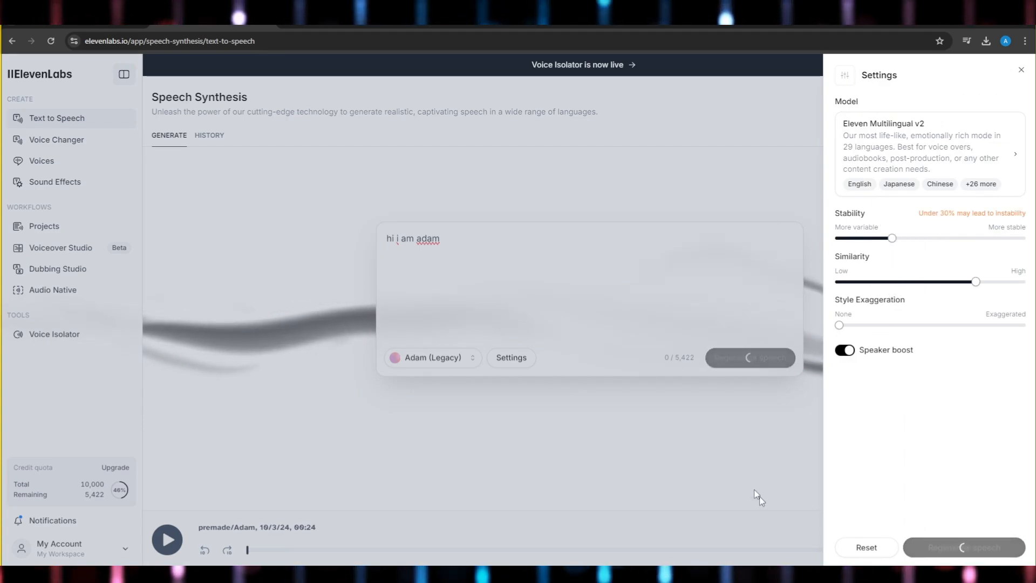
{"action": "left_click", "coordinate": [168, 540]}
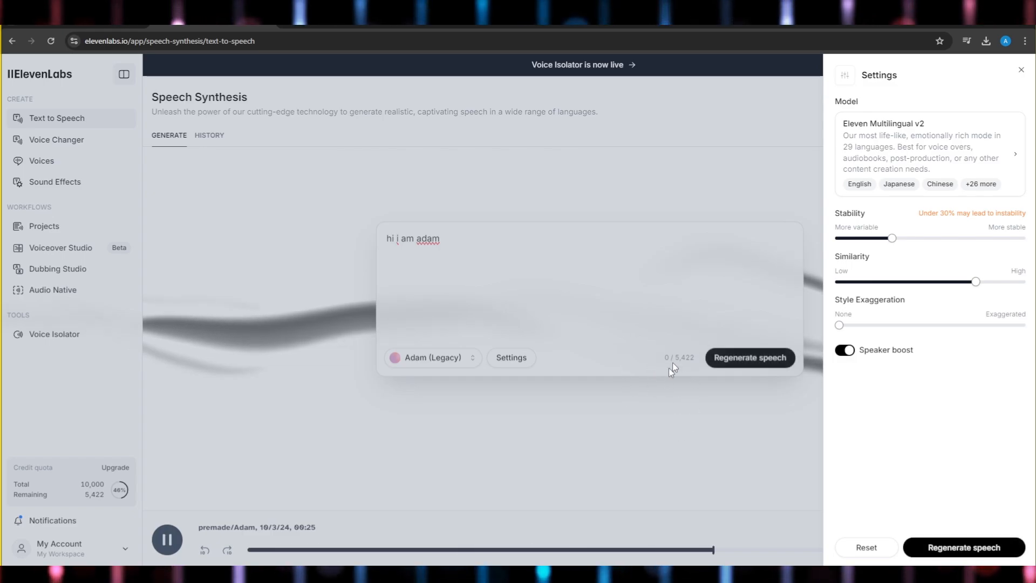
{"action": "left_click", "coordinate": [1022, 70]}
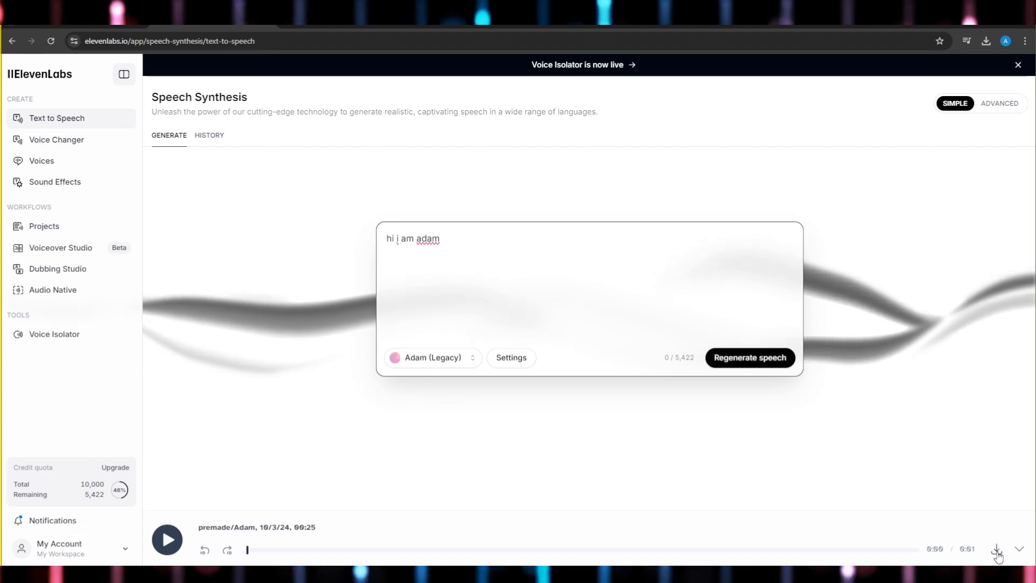
{"action": "left_click", "coordinate": [987, 41]}
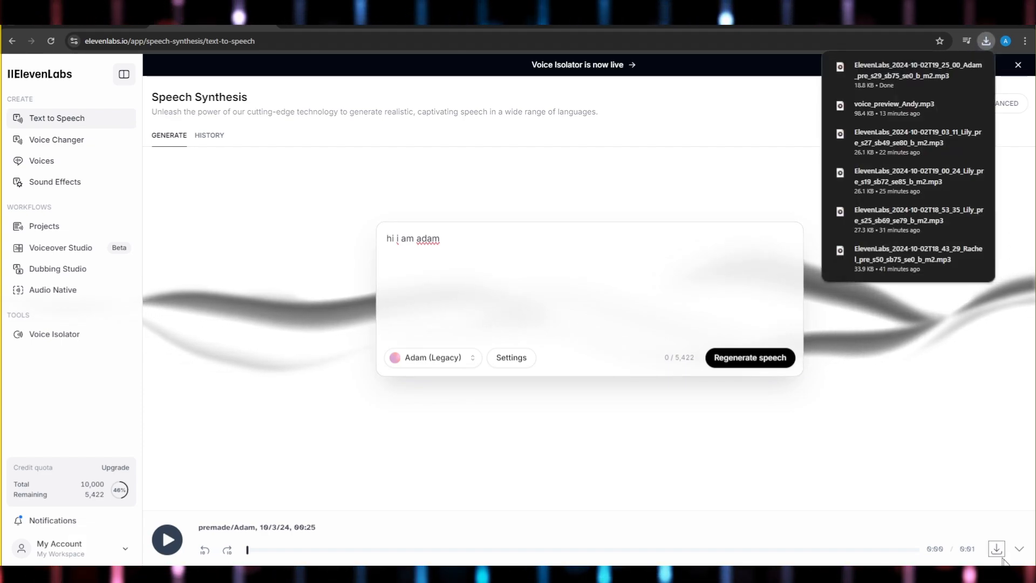